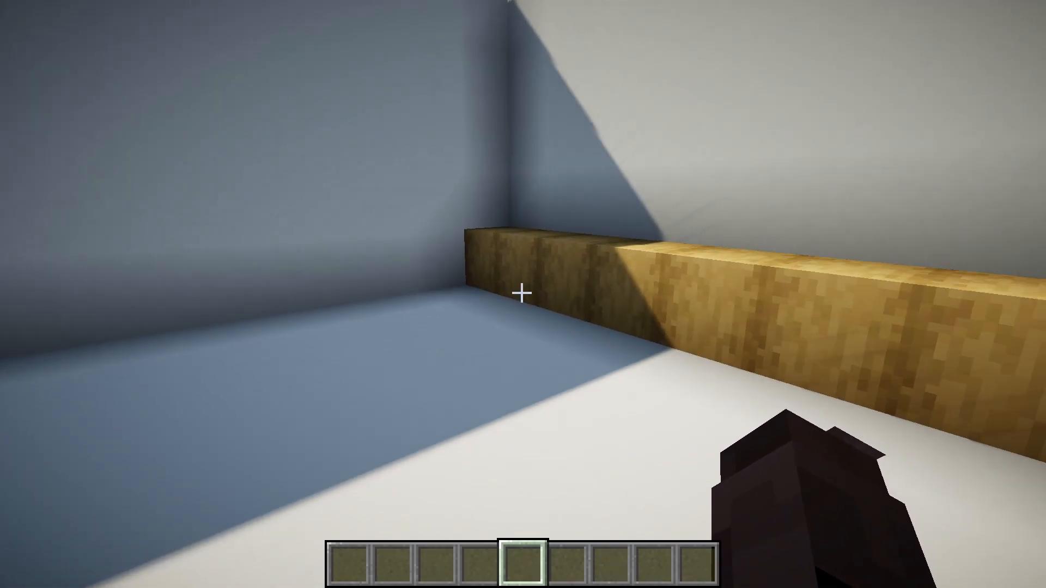
Start typing a give command for an item frame in chat
{"action": "type", "text": "/gamemode"}
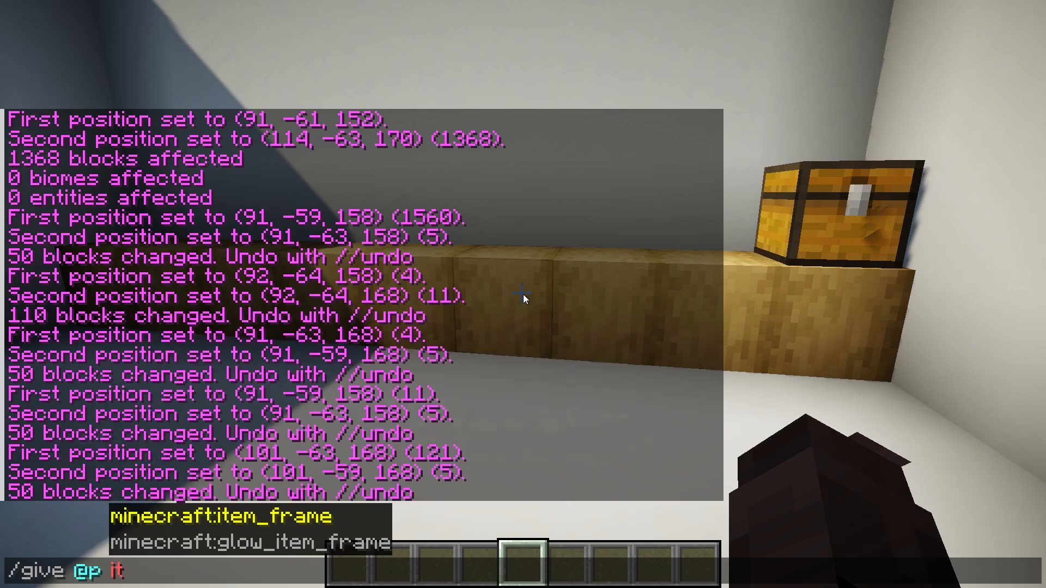
Give yourself item frames with EntityTag {Invisible:1b}
{"action": "type", "text": "em_"}
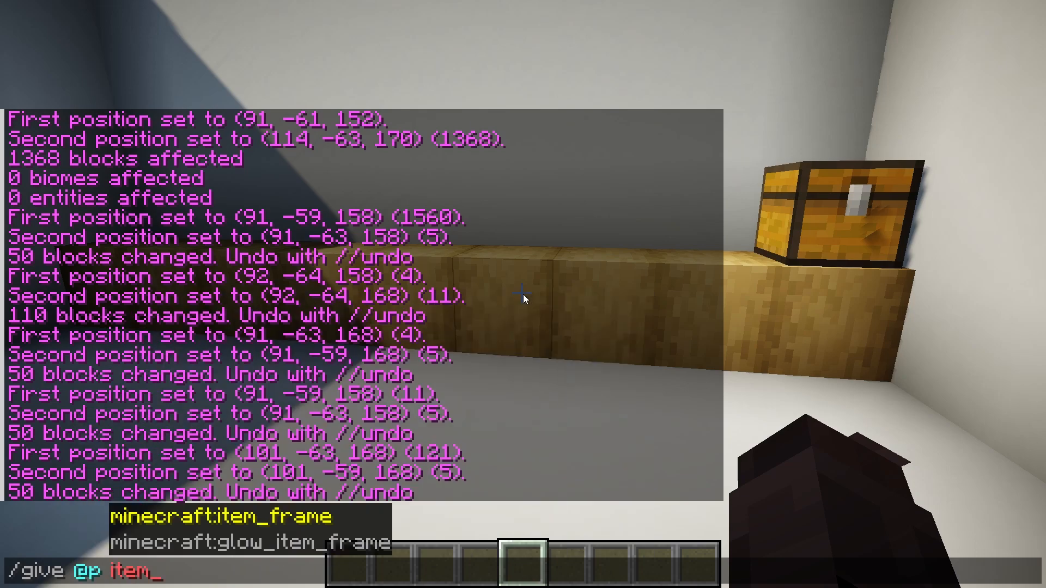
{"action": "type", "text": "frame{"}
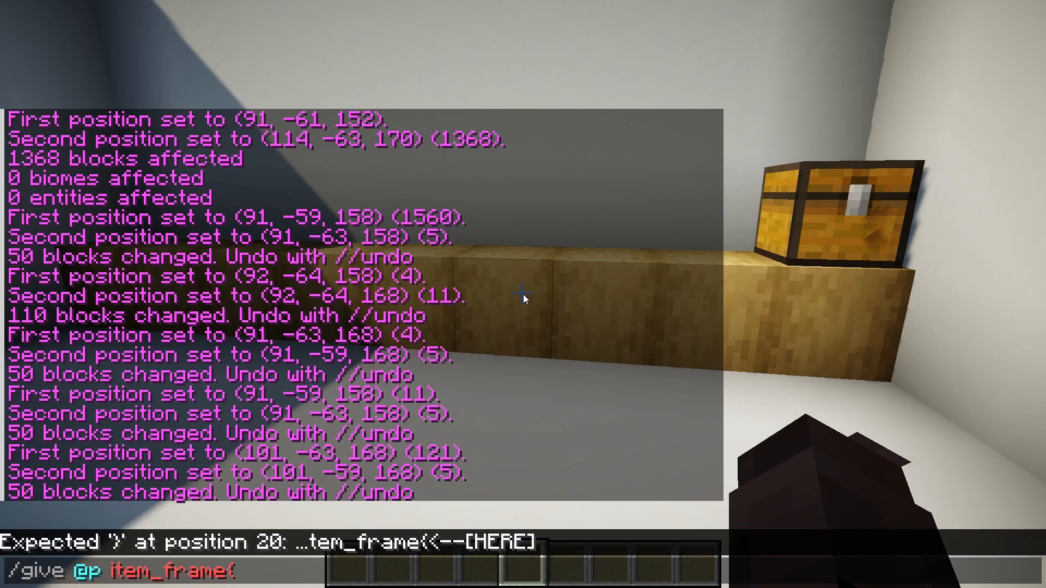
{"action": "type", "text": "EntityTa"}
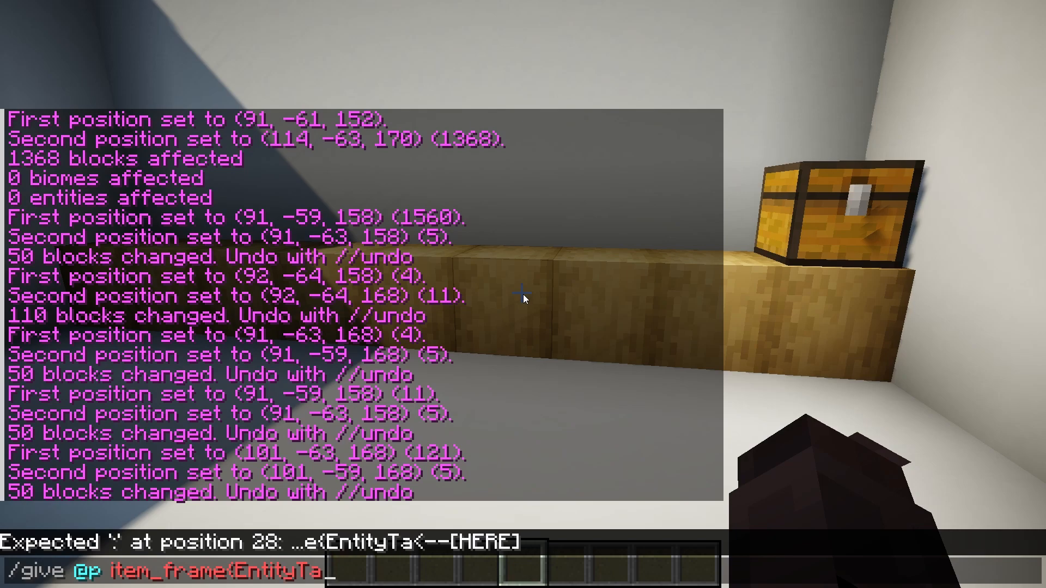
{"action": "type", "text": "g:"}
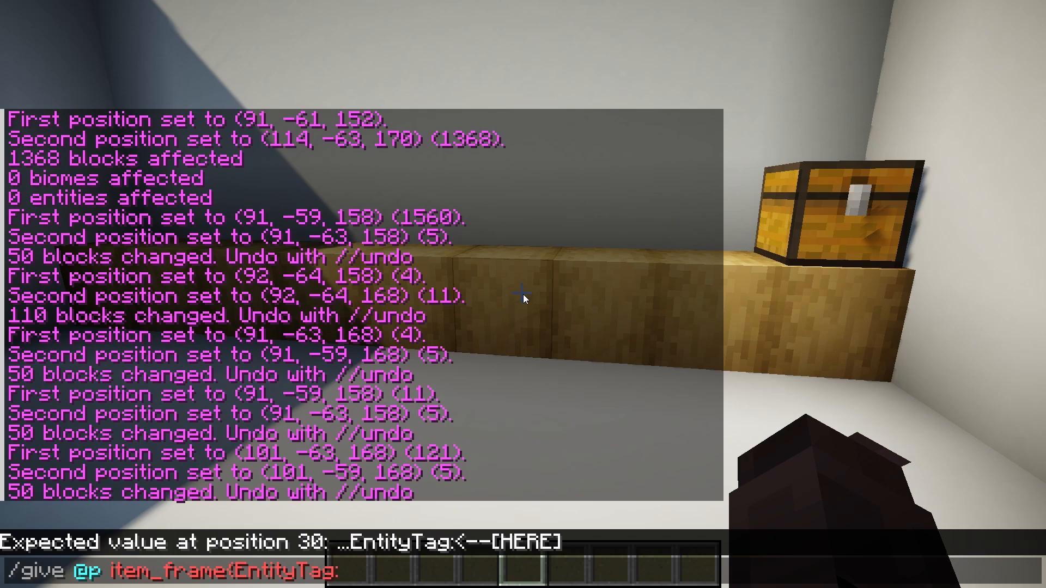
{"action": "type", "text": "{Invi"}
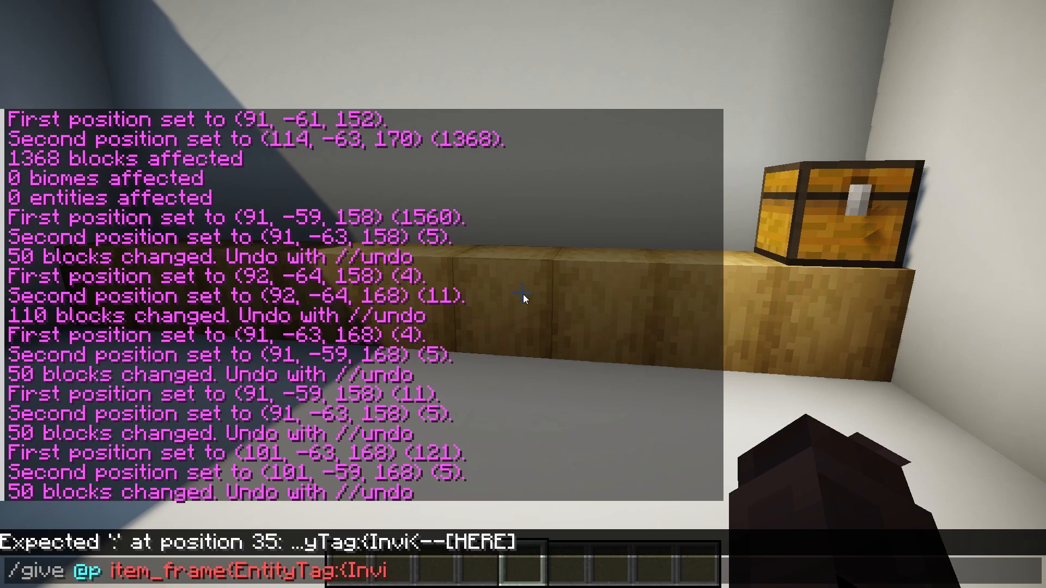
{"action": "type", "text": "sibl"}
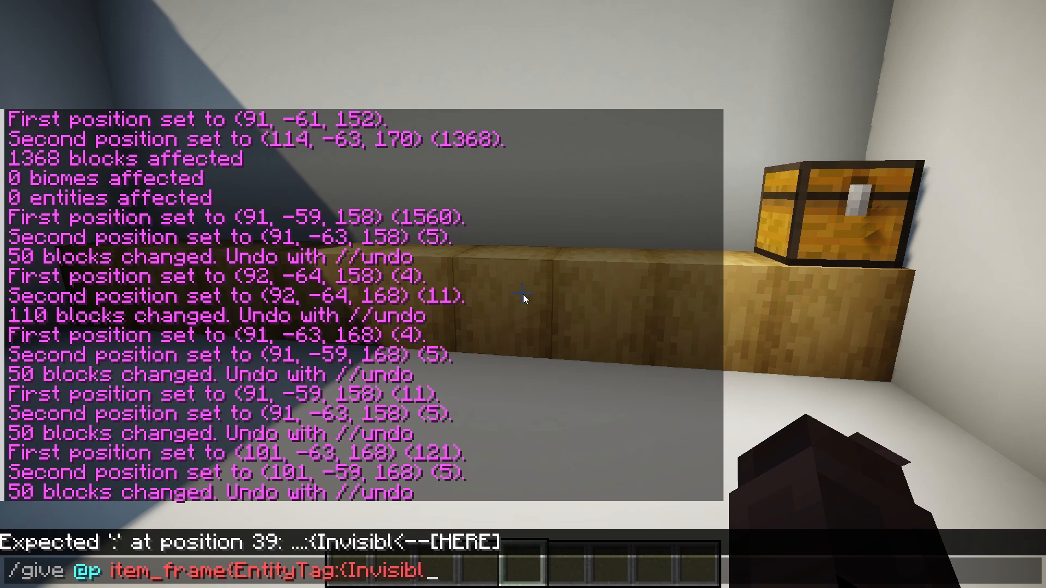
{"action": "type", "text": "e:1"}
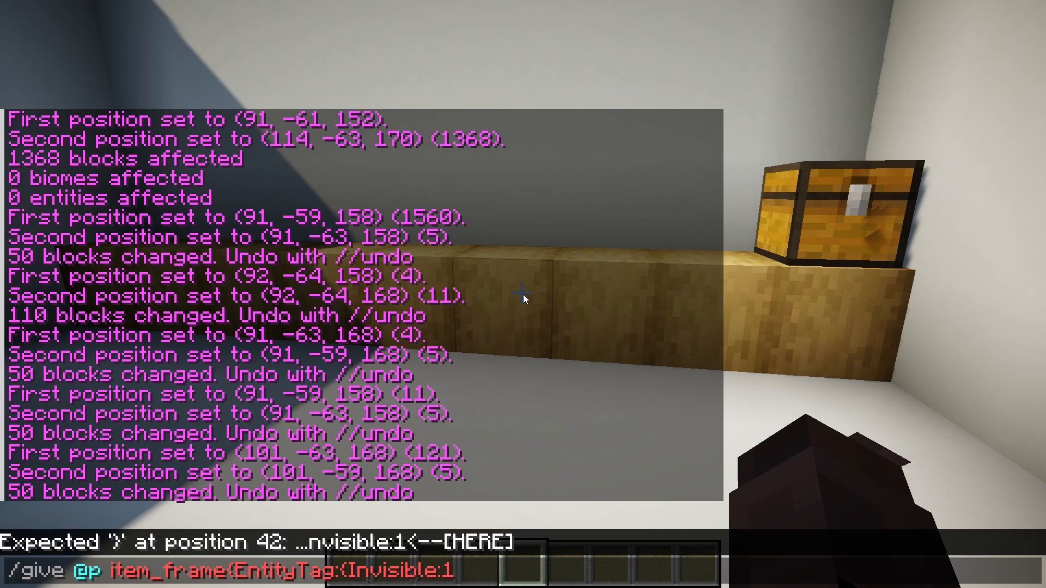
{"action": "type", "text": "b}"}
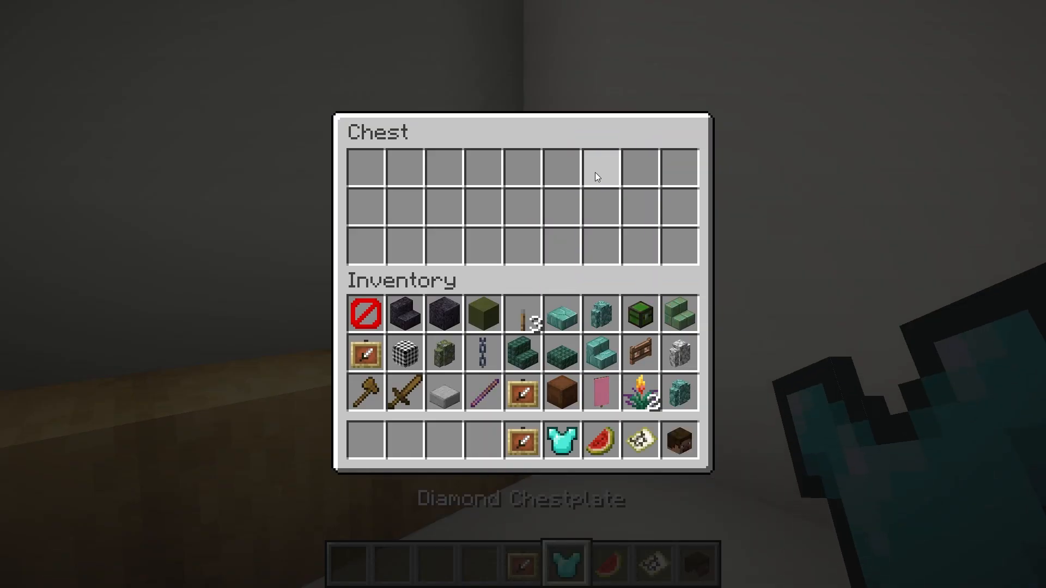
Close the chest window once the items are in the hotbar
{"action": "key", "text": "Escape"}
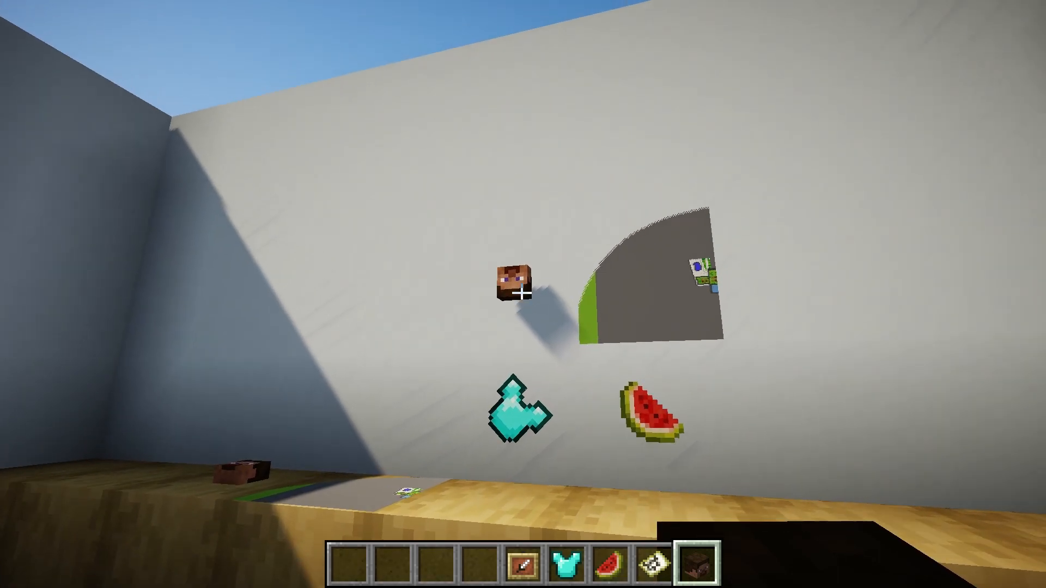
{"action": "mouse_move", "coordinate": [522, 294]}
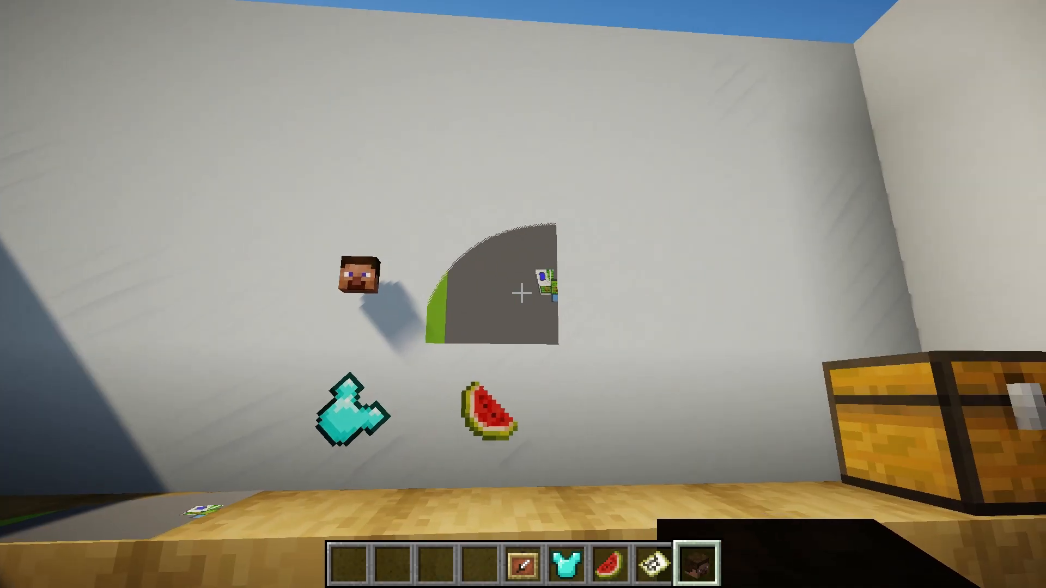